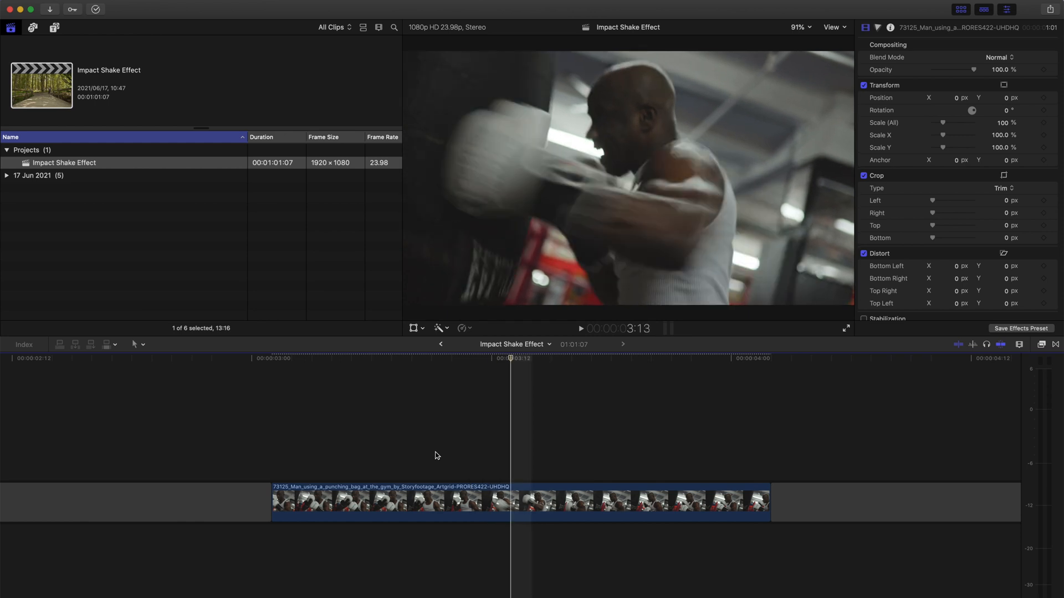
Scale the gym punching clip to 110% and view it at 50% zoom
{"action": "key", "text": "m"}
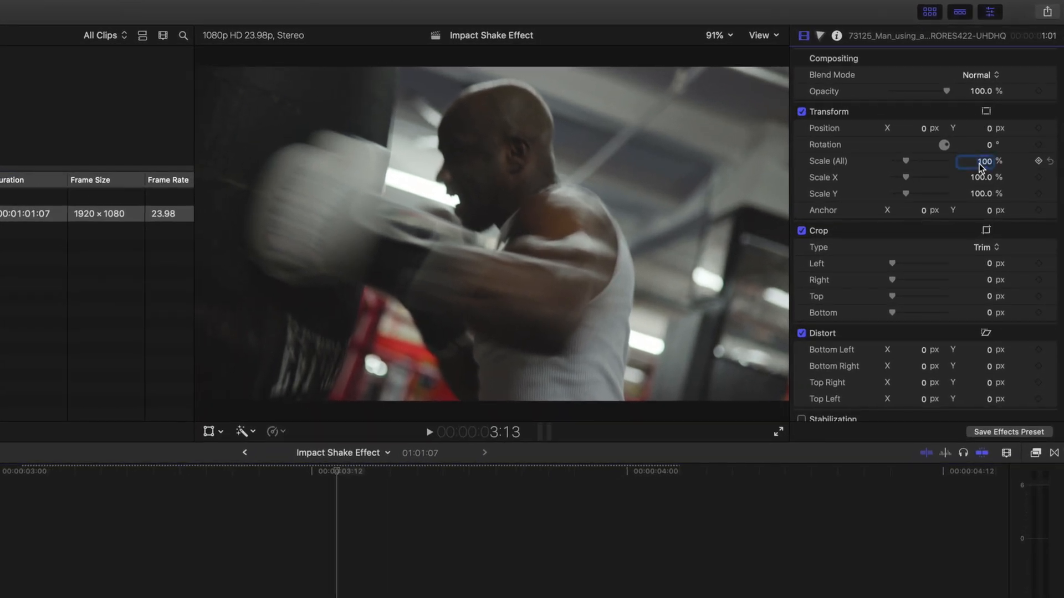
{"action": "type", "text": "11"}
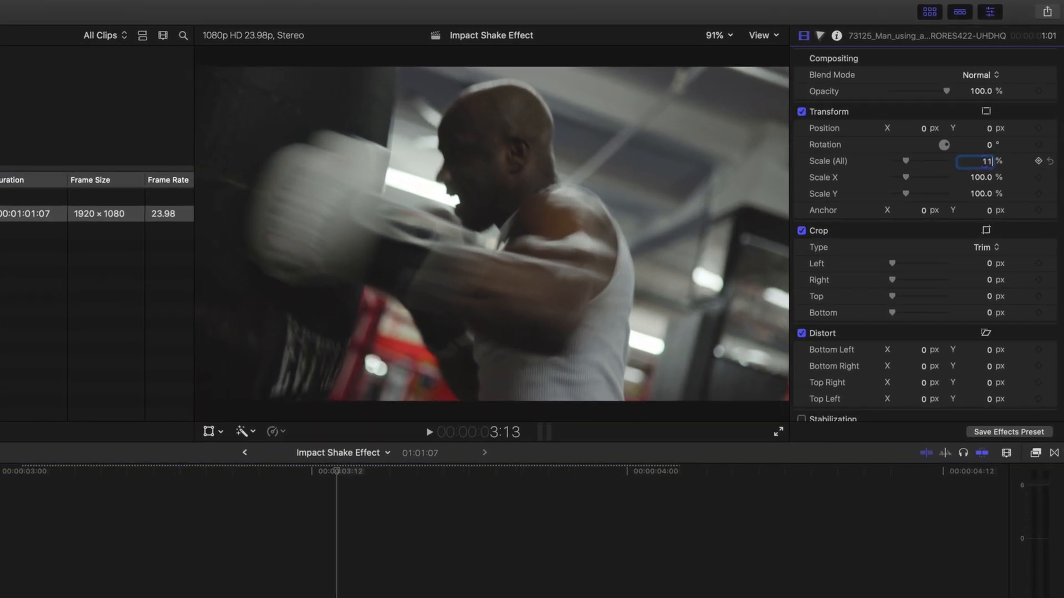
{"action": "type", "text": "110"}
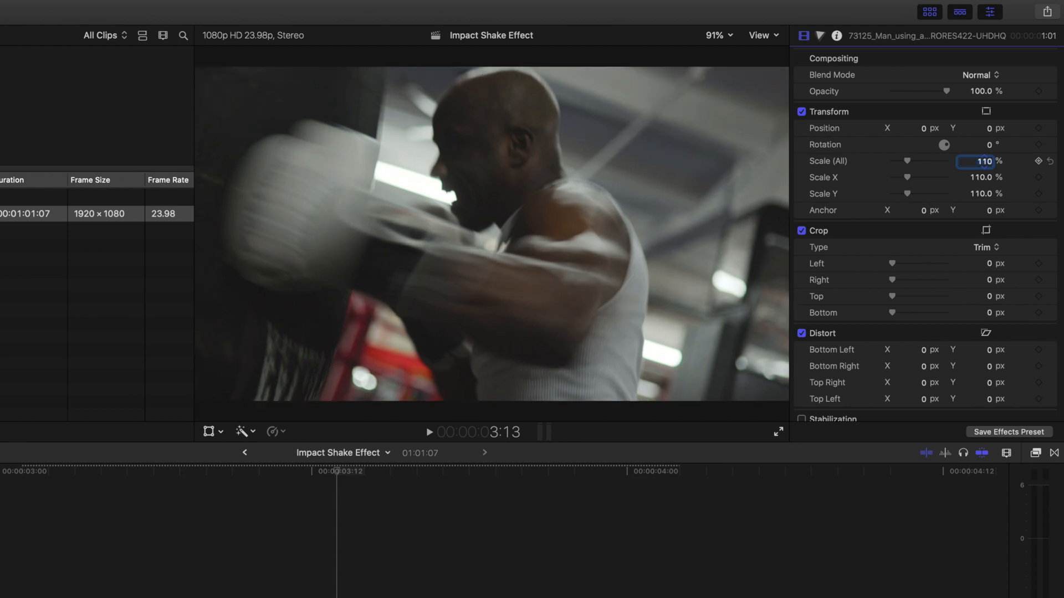
{"action": "left_click", "coordinate": [715, 36]}
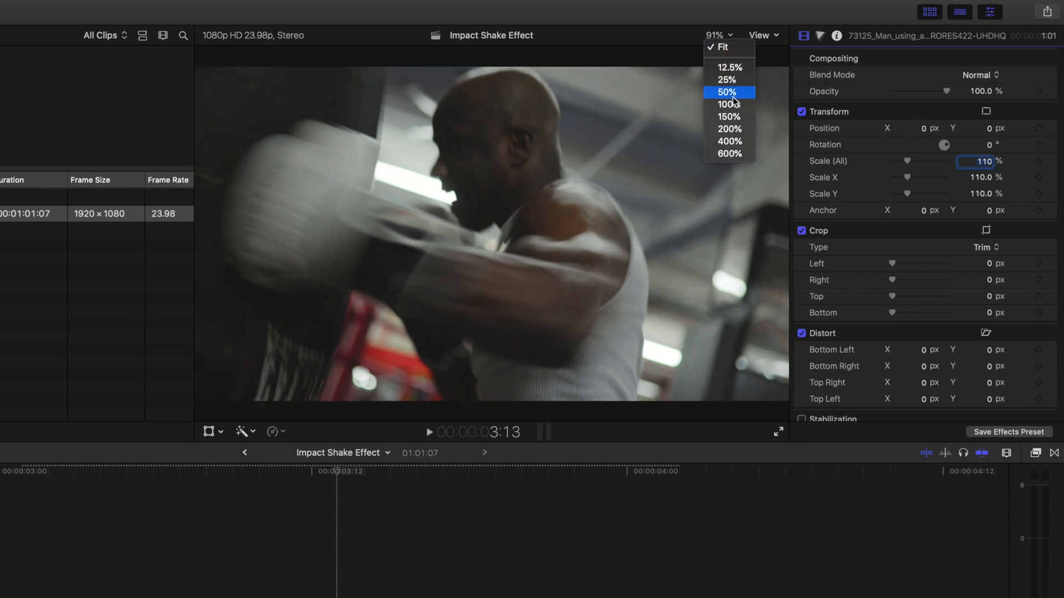
{"action": "left_click", "coordinate": [727, 92]}
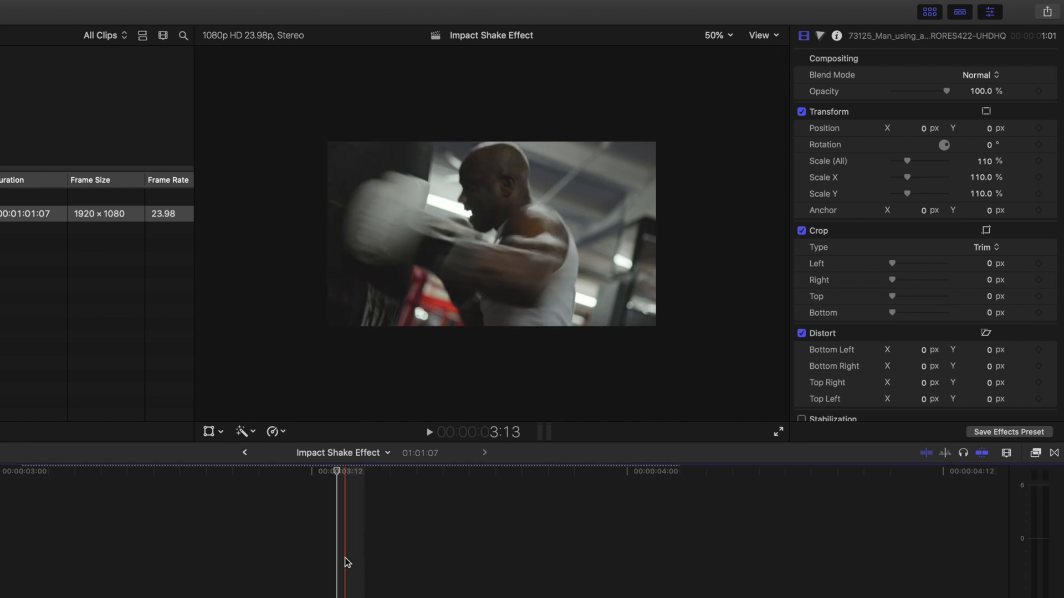
Keyframe position just before the punch impact, then offset the frame right and up
{"action": "left_click", "coordinate": [210, 431]}
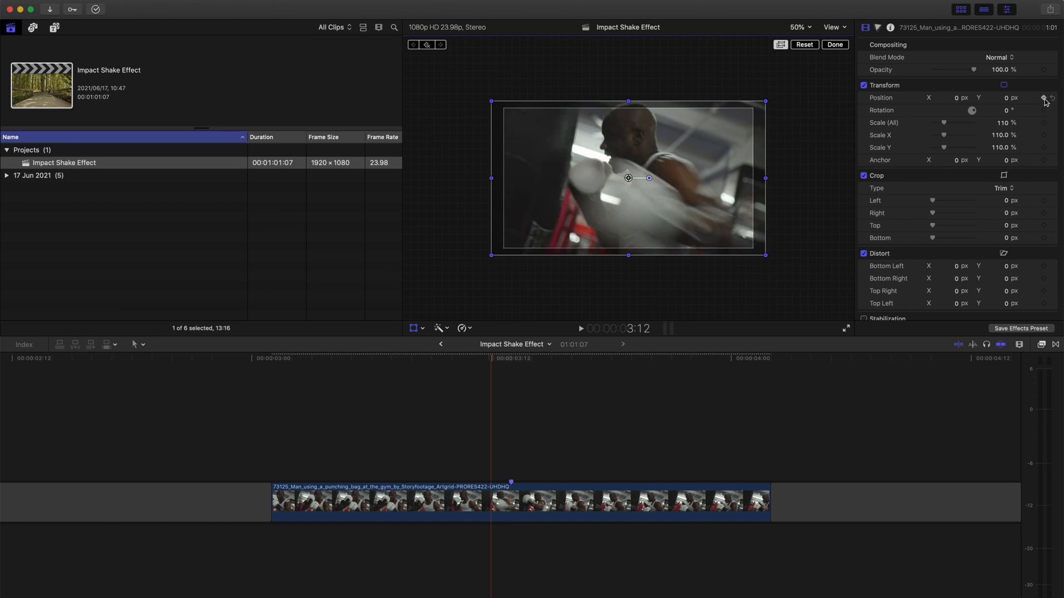
{"action": "left_click", "coordinate": [1044, 98]}
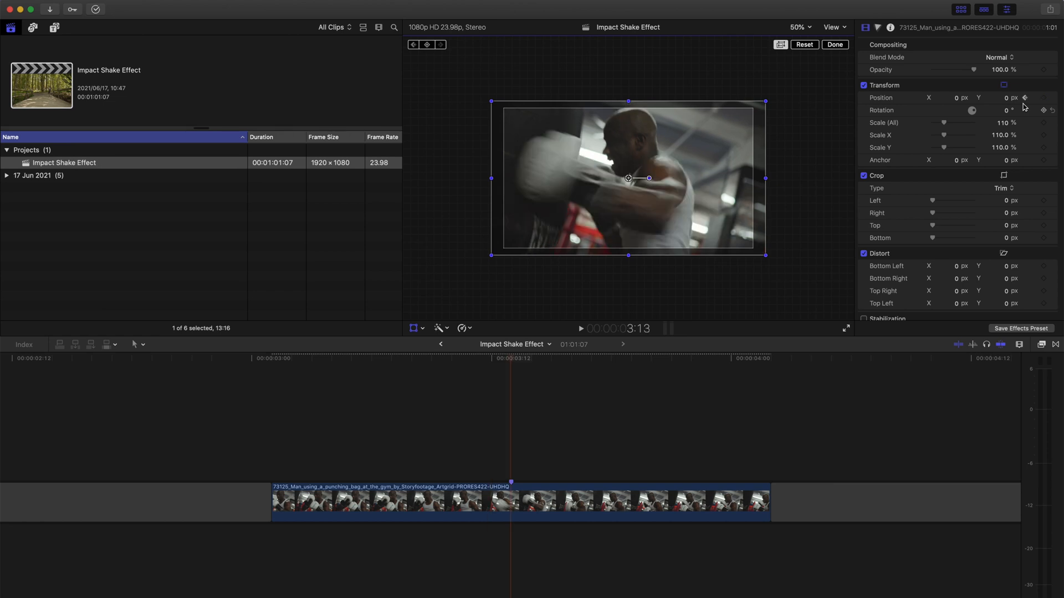
{"action": "left_click_drag", "start_coordinate": [627, 177], "coordinate": [639, 182]}
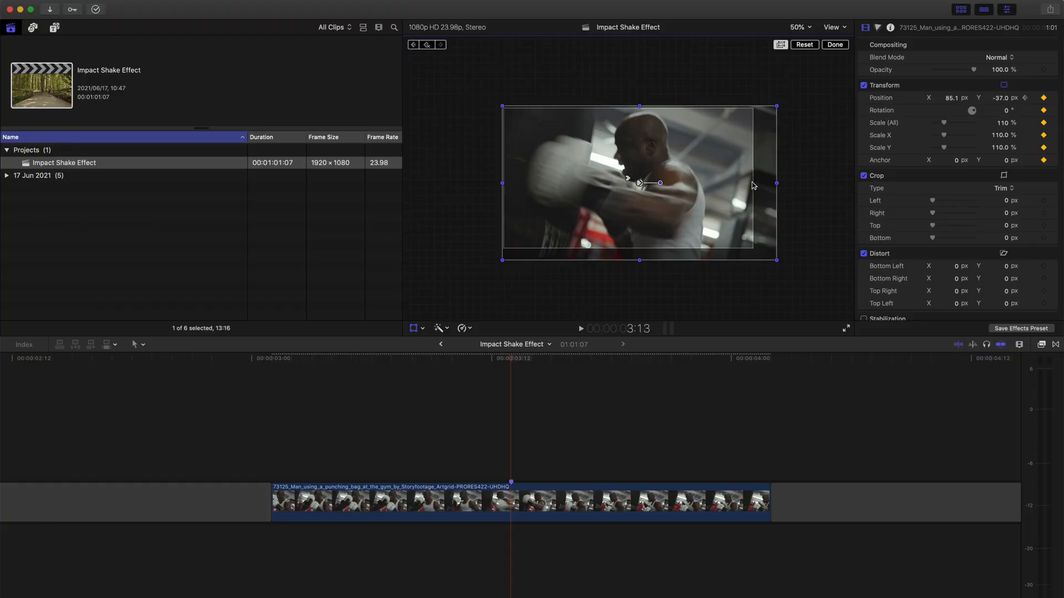
{"action": "mouse_move", "coordinate": [589, 180]}
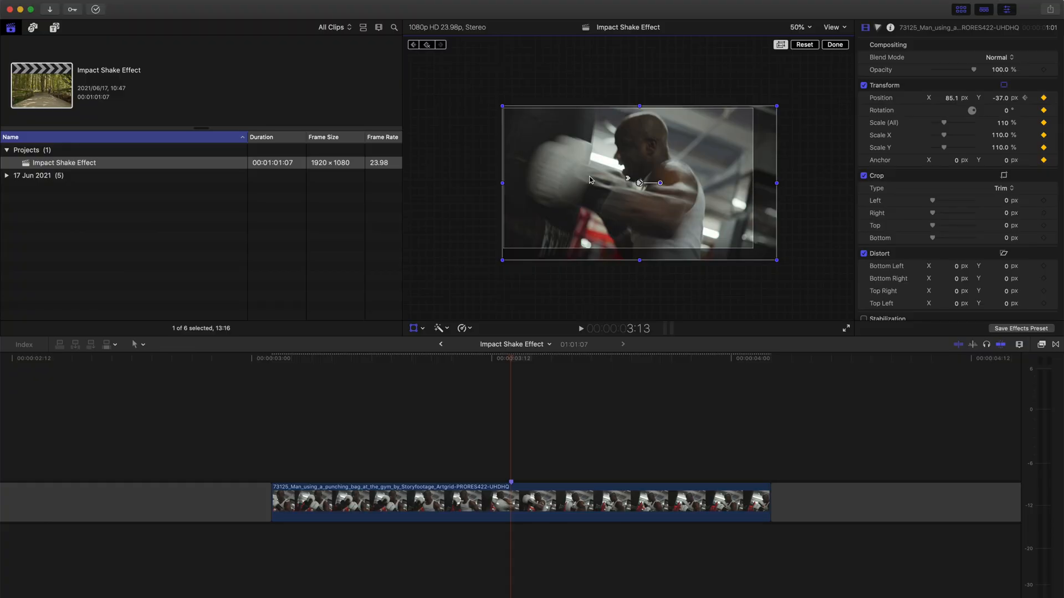
{"action": "left_click_drag", "start_coordinate": [638, 183], "coordinate": [634, 180]}
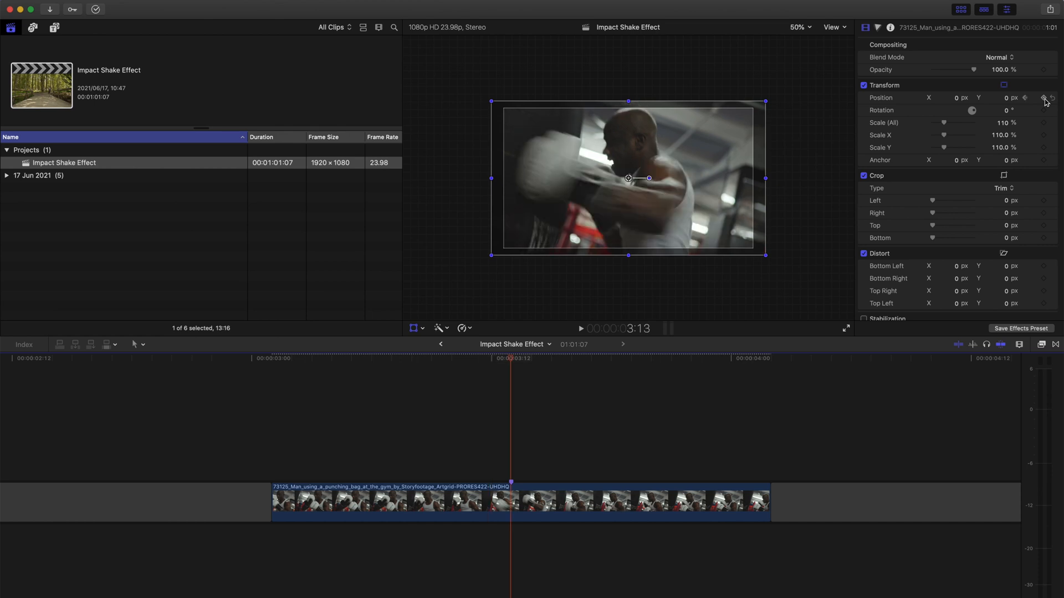
{"action": "mouse_move", "coordinate": [741, 222]}
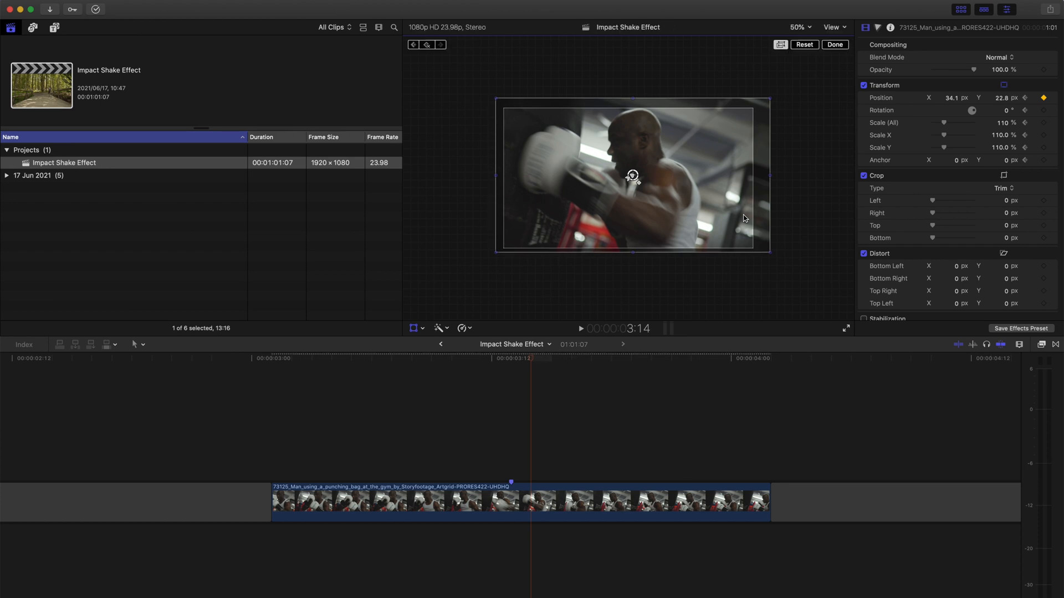
Jolt the frame to a new offset, then return Position X to 0
{"action": "left_click_drag", "start_coordinate": [631, 178], "coordinate": [625, 181]}
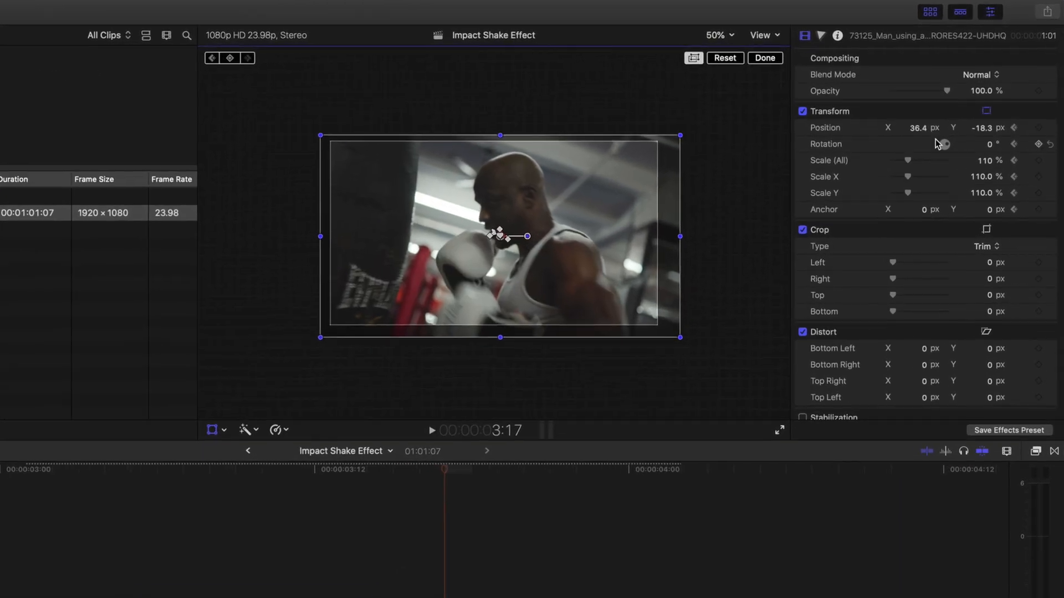
{"action": "left_click", "coordinate": [918, 128]}
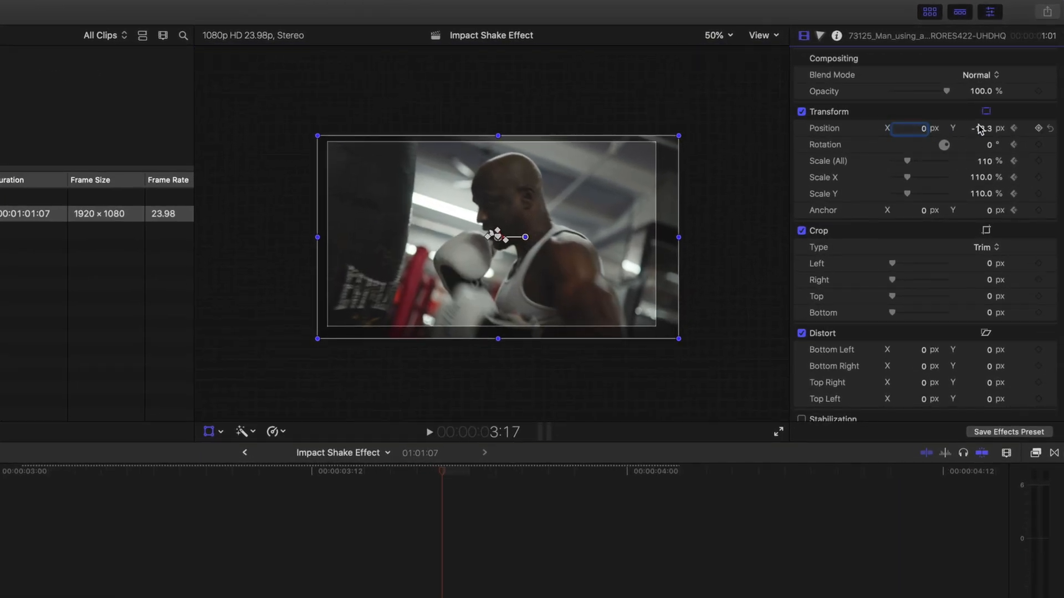
{"action": "type", "text": "0"}
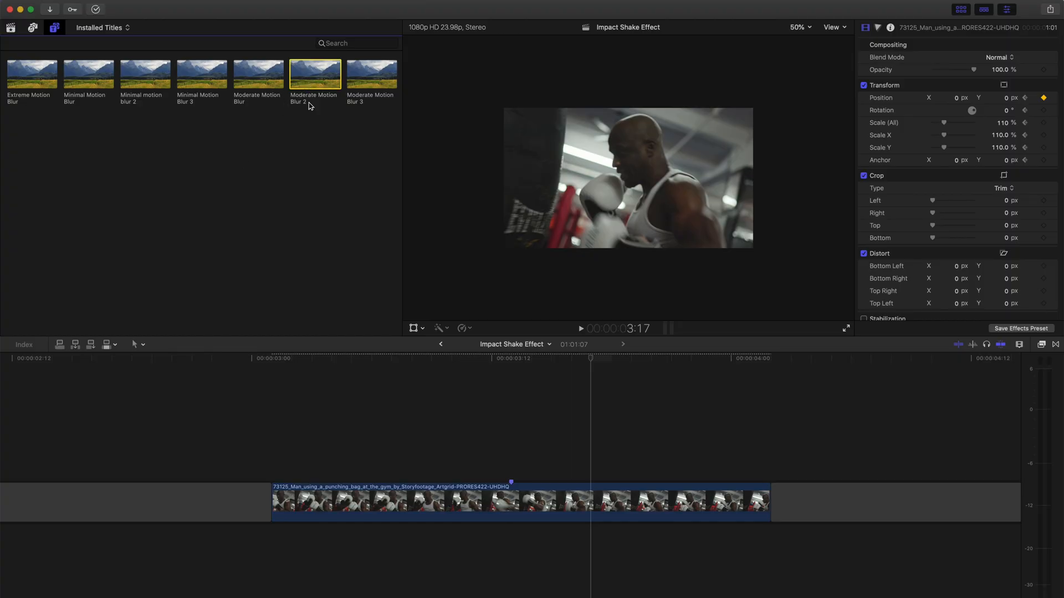
{"action": "mouse_move", "coordinate": [323, 158]}
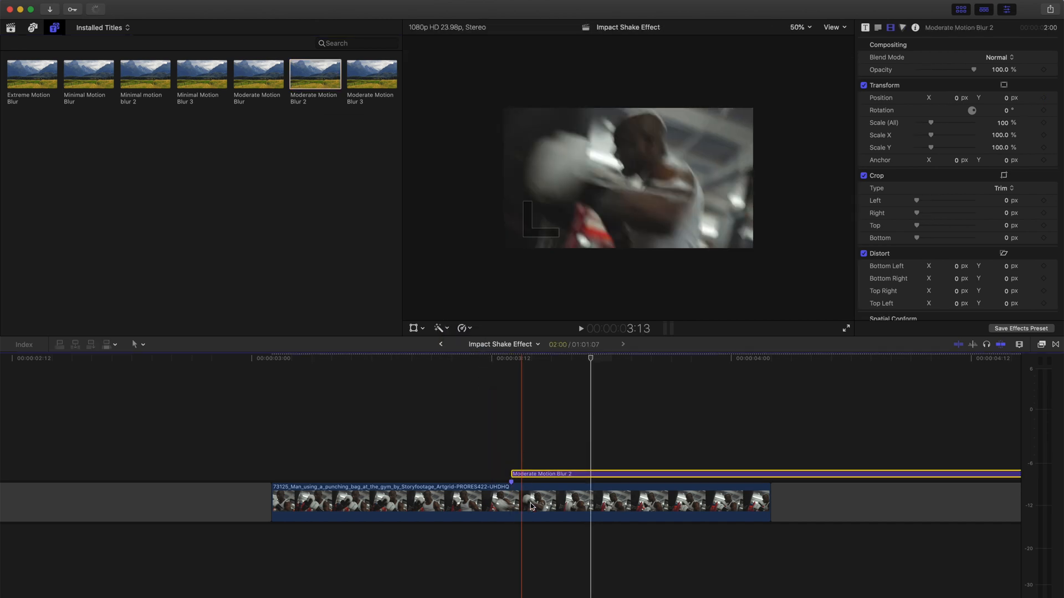
Show Video Animation and trim Moderate Motion Blur 2 to the last shake keyframe
{"action": "key", "text": "ctrl+v"}
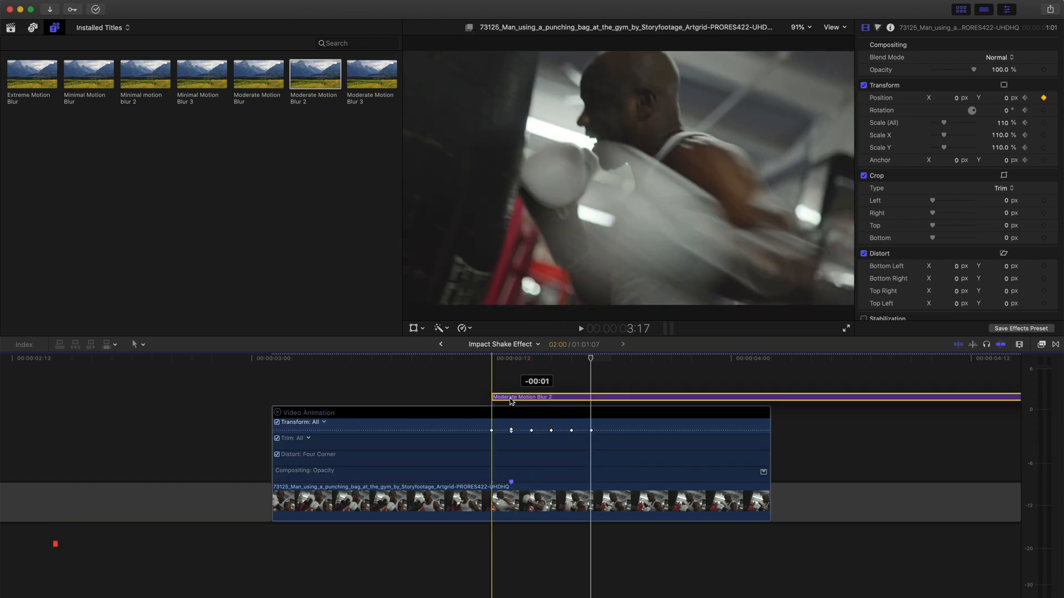
{"action": "key", "text": "alt+]"}
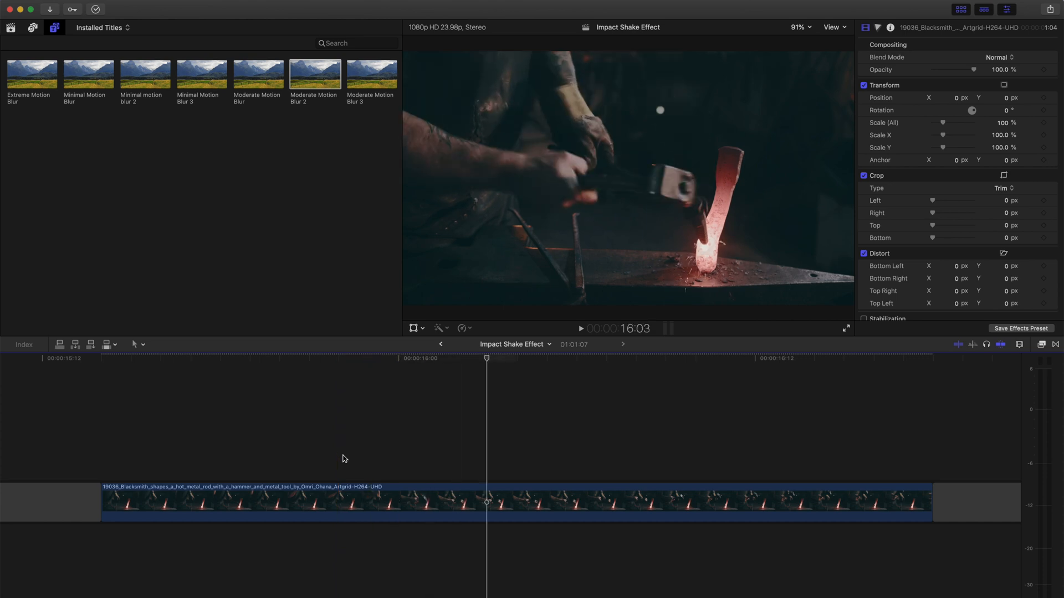
Offset the blacksmith frame at the hammer strike to about -35, 6 px
{"action": "key", "text": "left"}
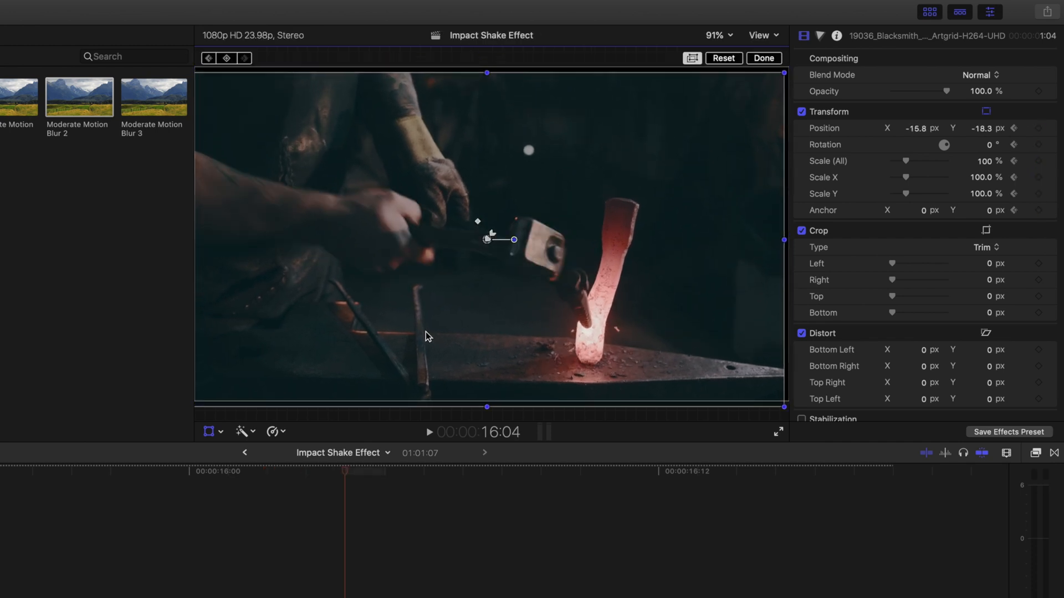
{"action": "left_click_drag", "start_coordinate": [495, 240], "coordinate": [479, 230]}
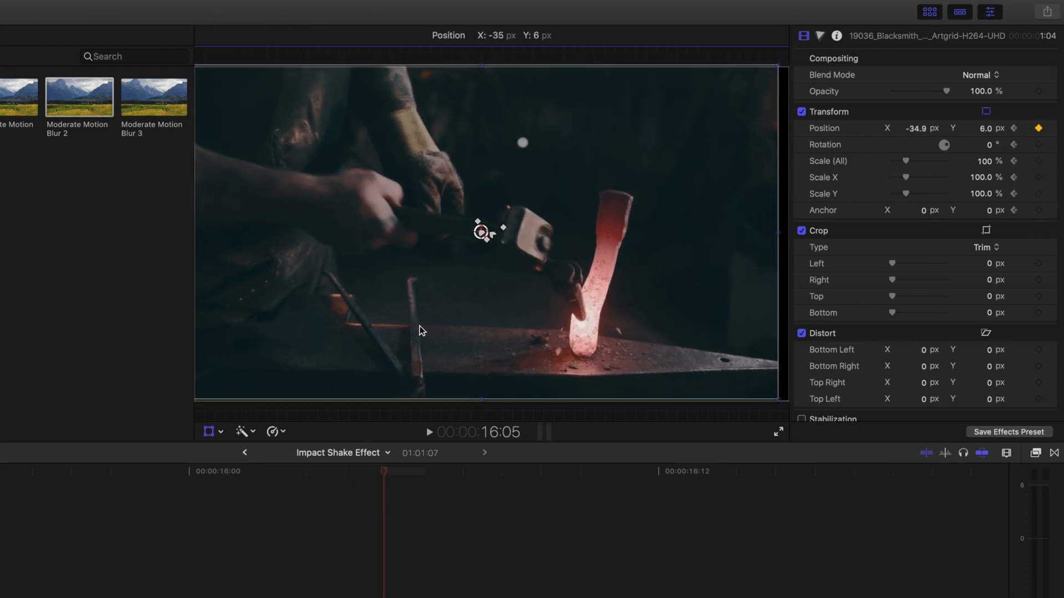